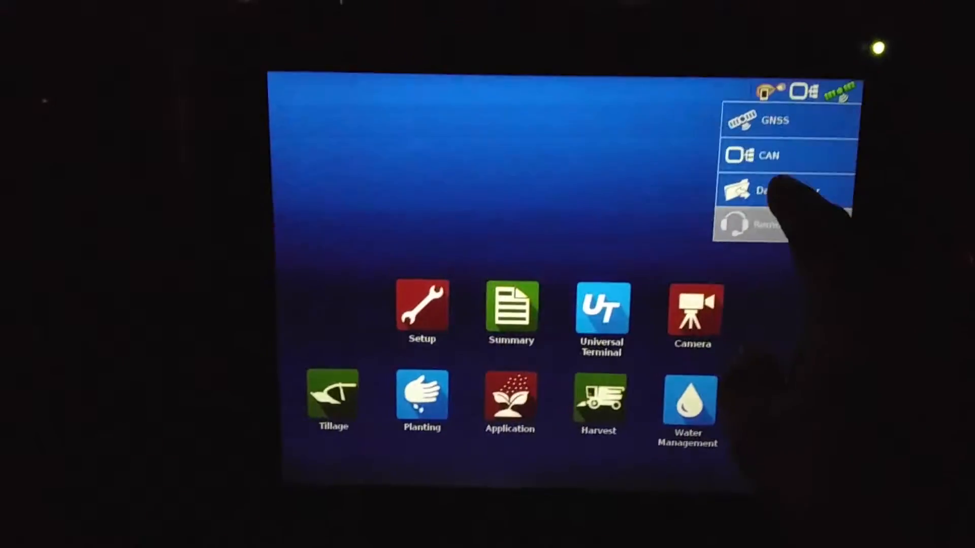
- Open the Data Transfer screen listing import, export, sync and firmware upgrade options
click(771, 189)
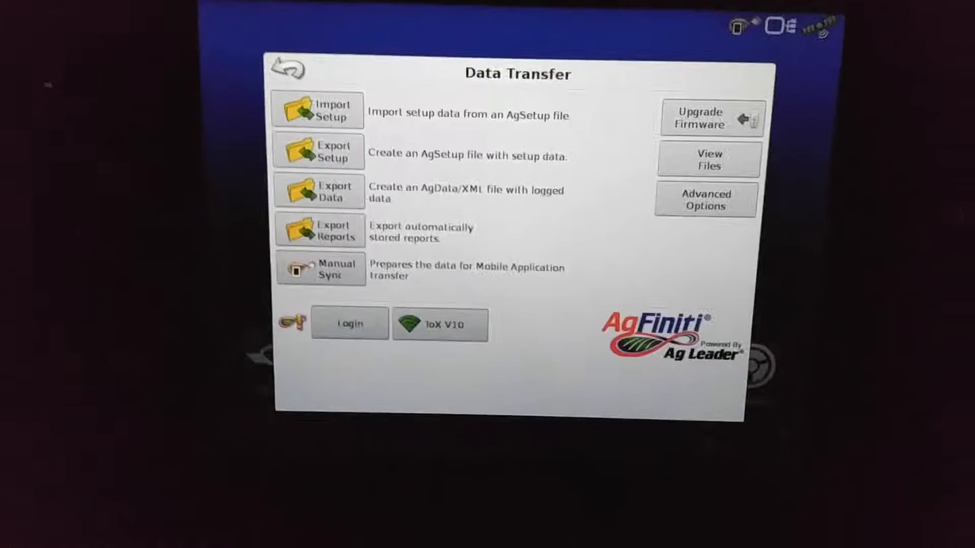
- Run Manual Sync so the logged field data is ready for the mobile app
click(438, 324)
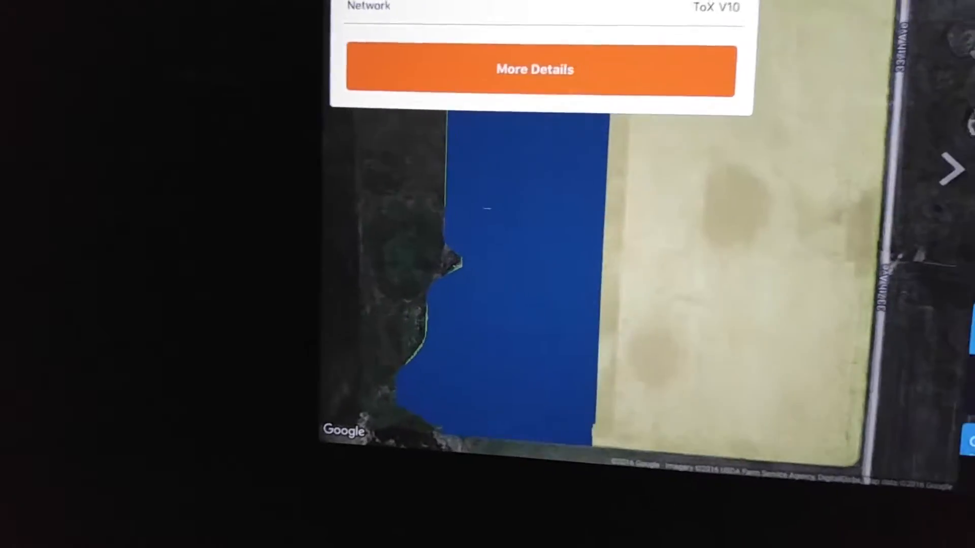
- Open More Details for the yellow-outlined field to see its full coverage map
click(533, 69)
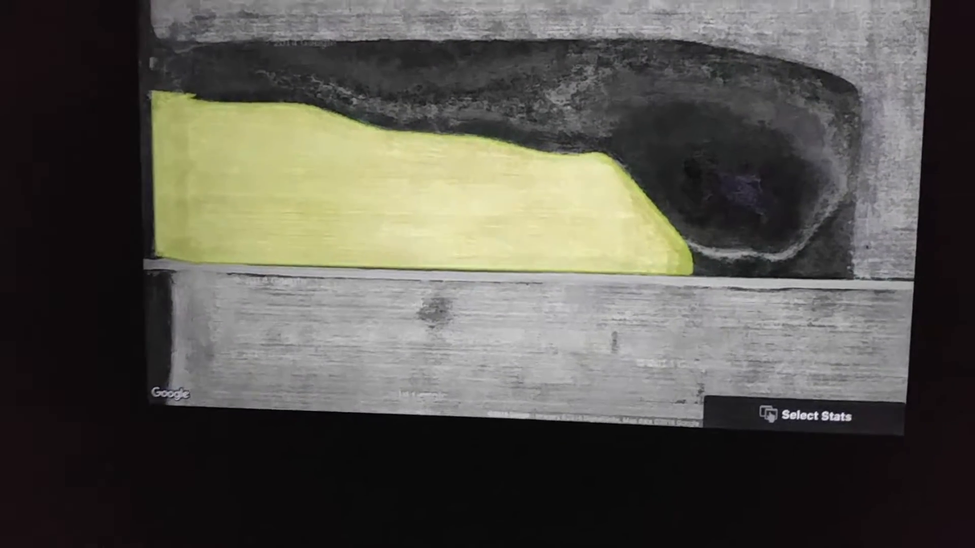
click(817, 416)
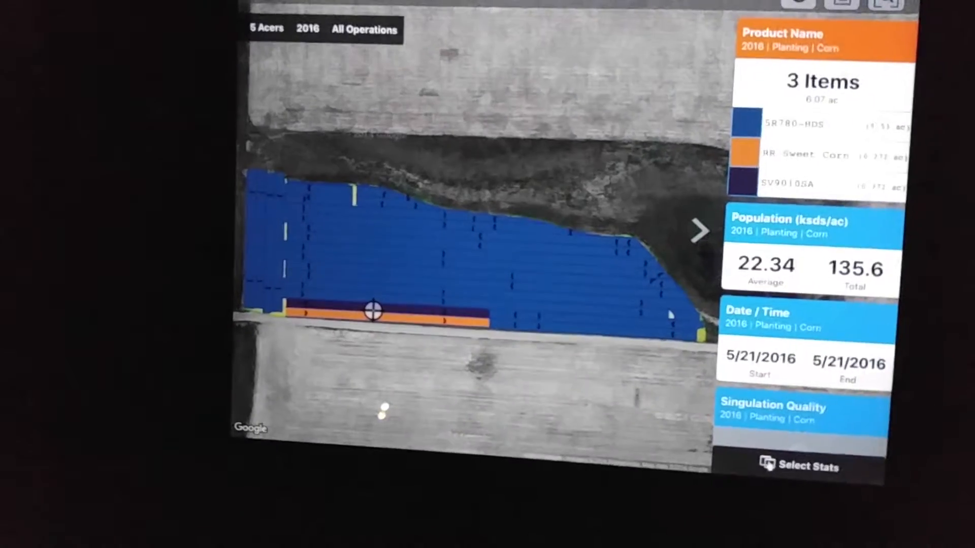
scroll(down, 3)
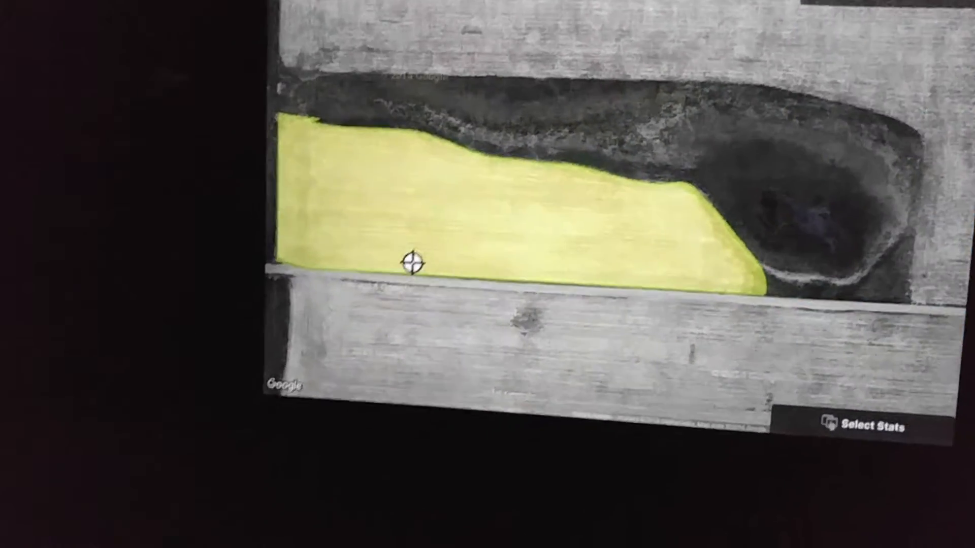
- Show the Fertilizing (Liquid) rate map for the field and bring up its Select Stats list
click(873, 425)
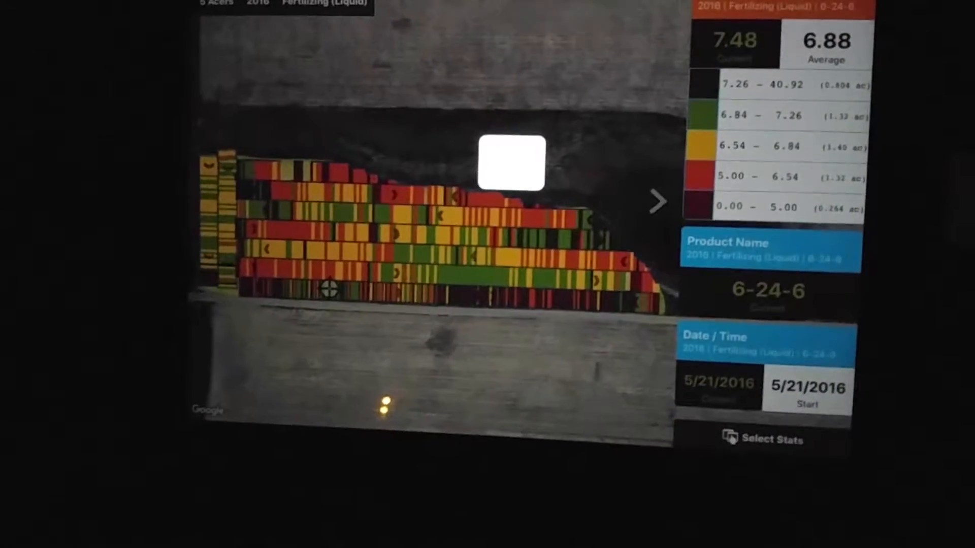
click(762, 439)
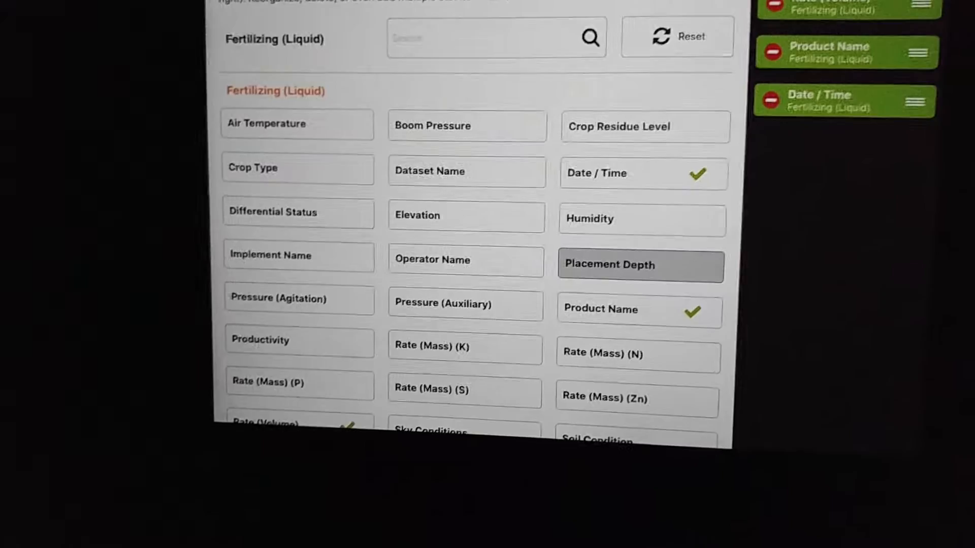
- Review the stats list, then show another field's 6-24-6 liquid fertilizing stats with the operation list open
scroll(down, 3)
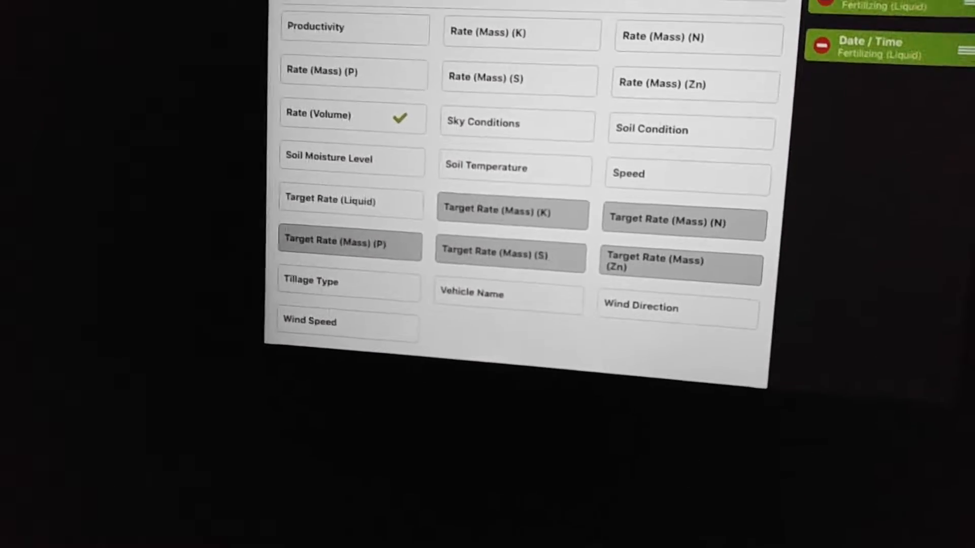
scroll(up, 3)
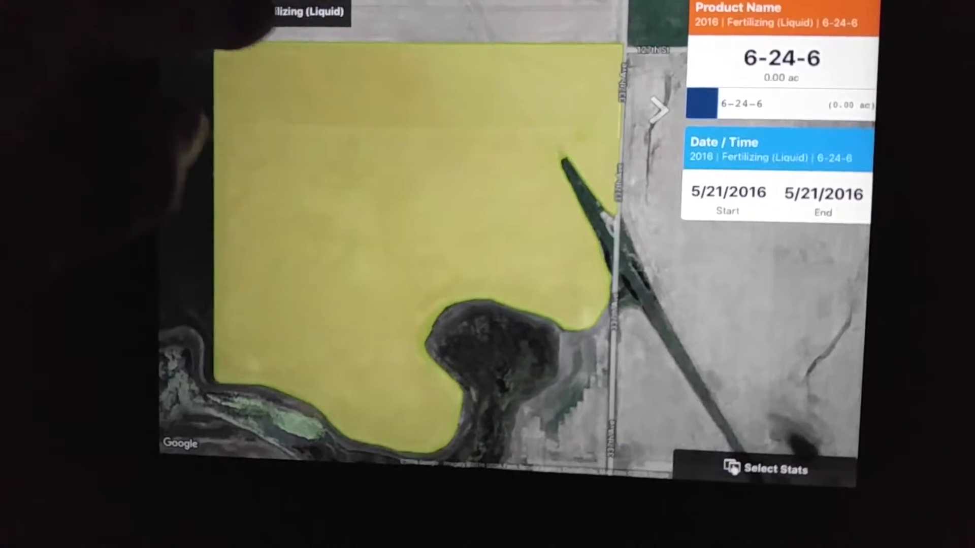
click(305, 12)
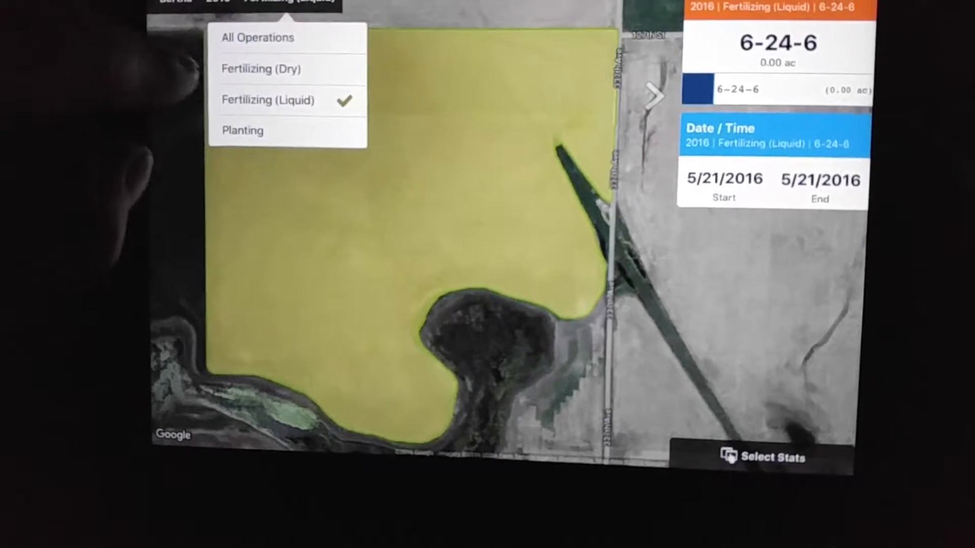
- Switch the field's operation to Planting, showing Mix product and Good singulation, and list the fields
click(242, 131)
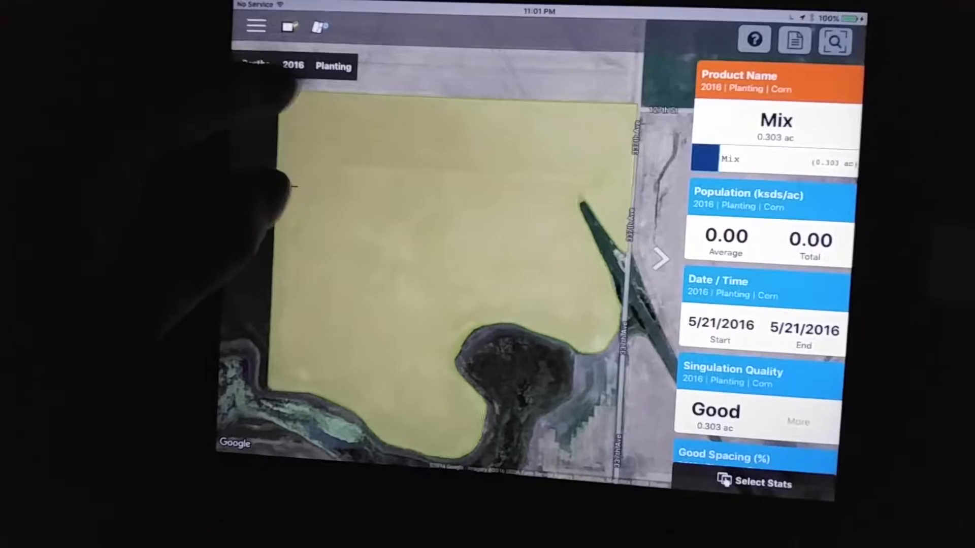
click(252, 67)
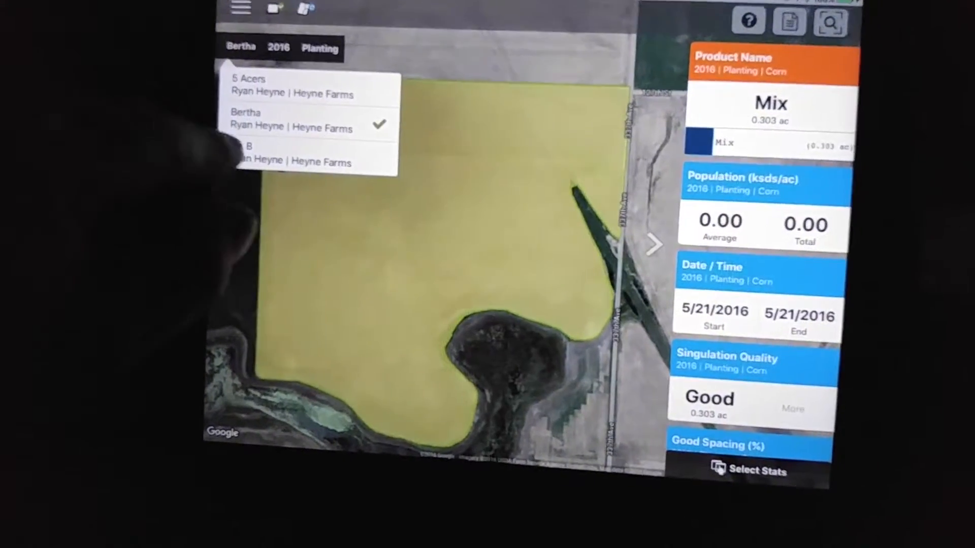
click(286, 155)
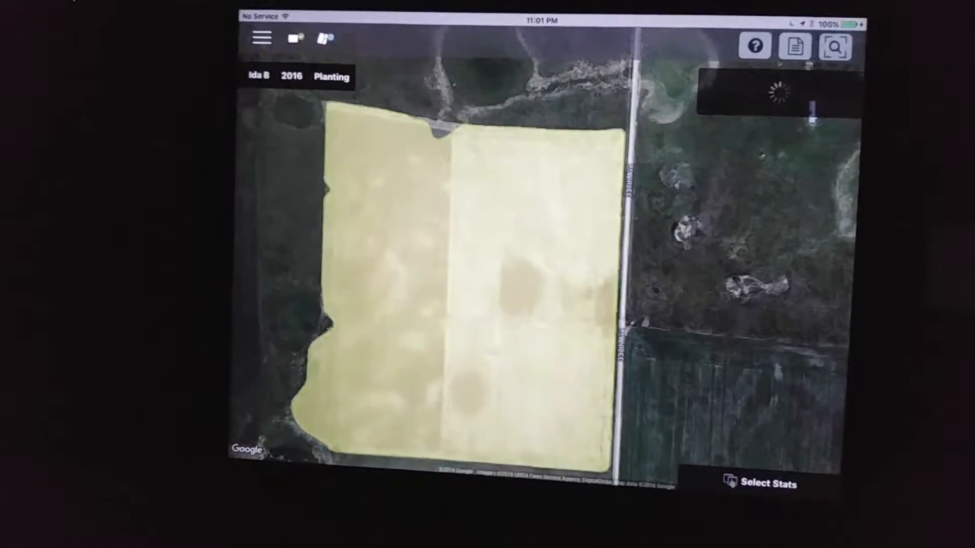
click(768, 486)
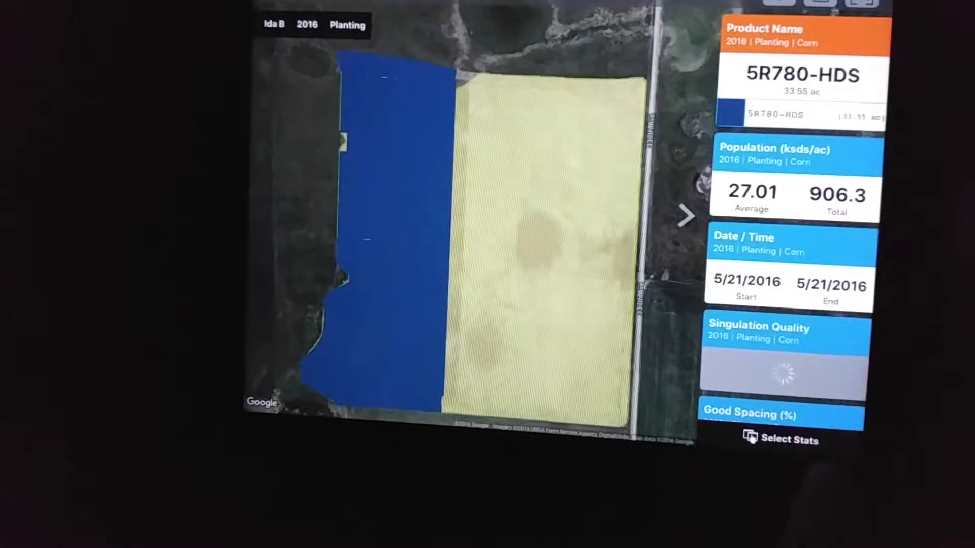
scroll(down, 3)
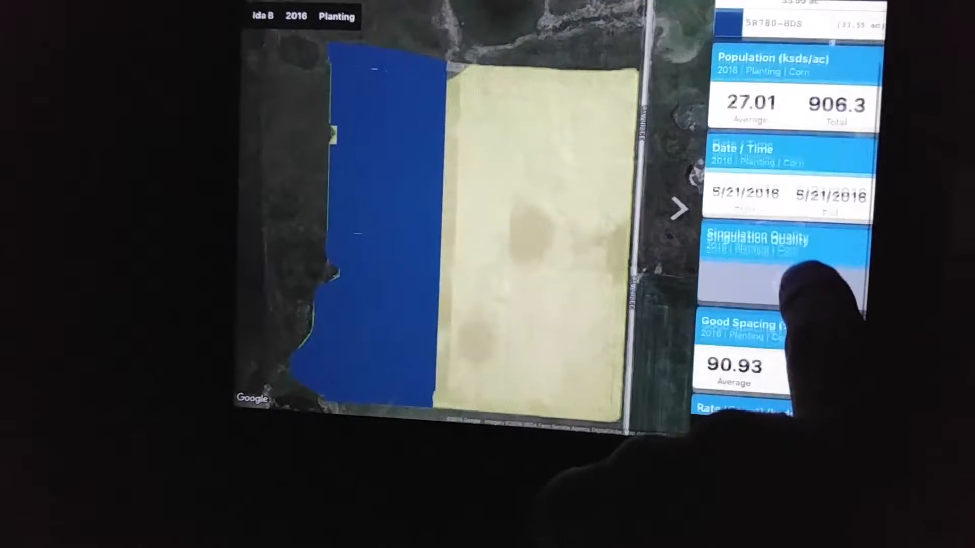
scroll(up, 3)
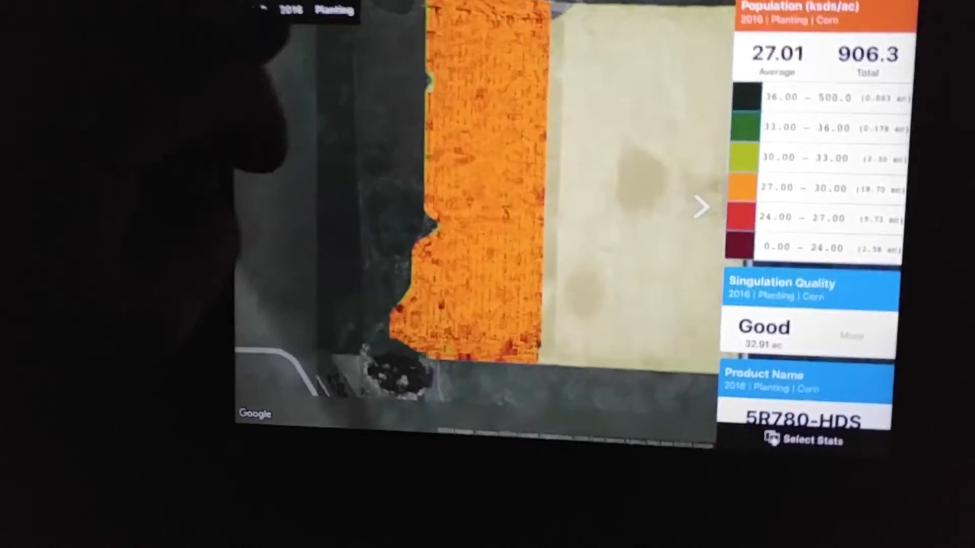
click(699, 207)
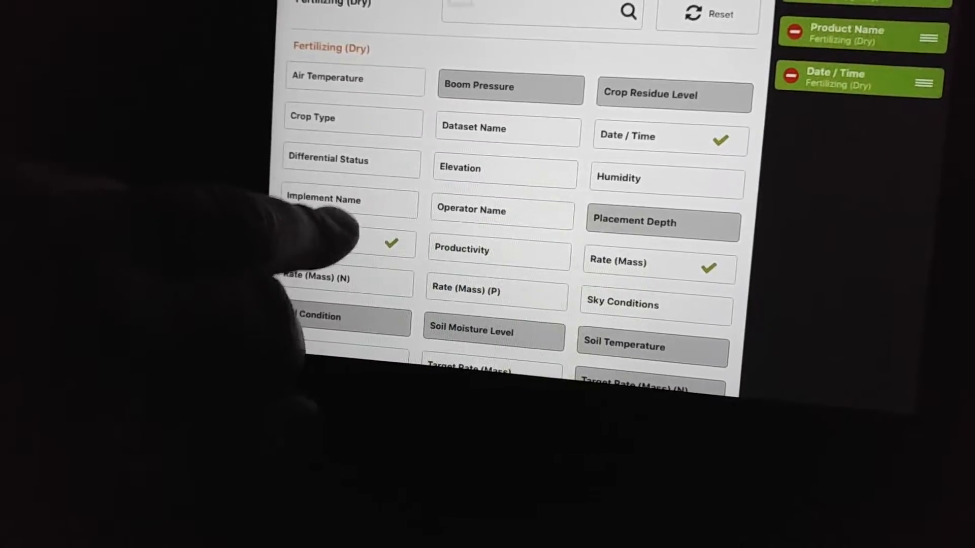
- Check Target Rate (Mass) so it becomes the third displayed dry fertilizing stat
scroll(down, 3)
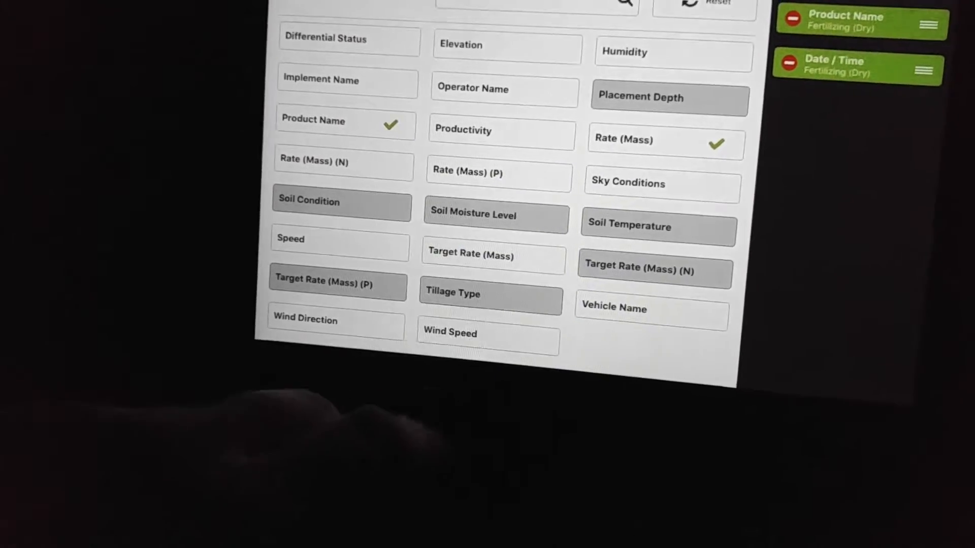
click(495, 255)
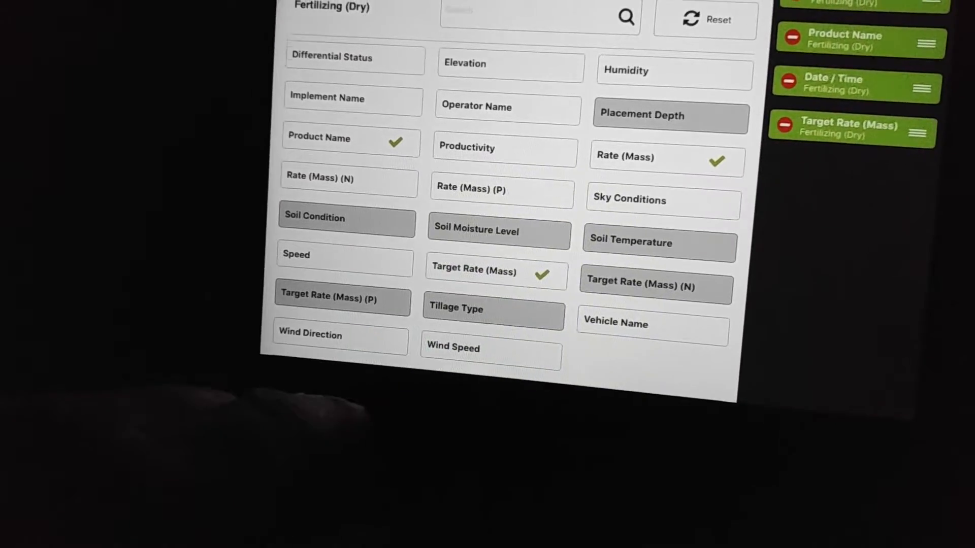